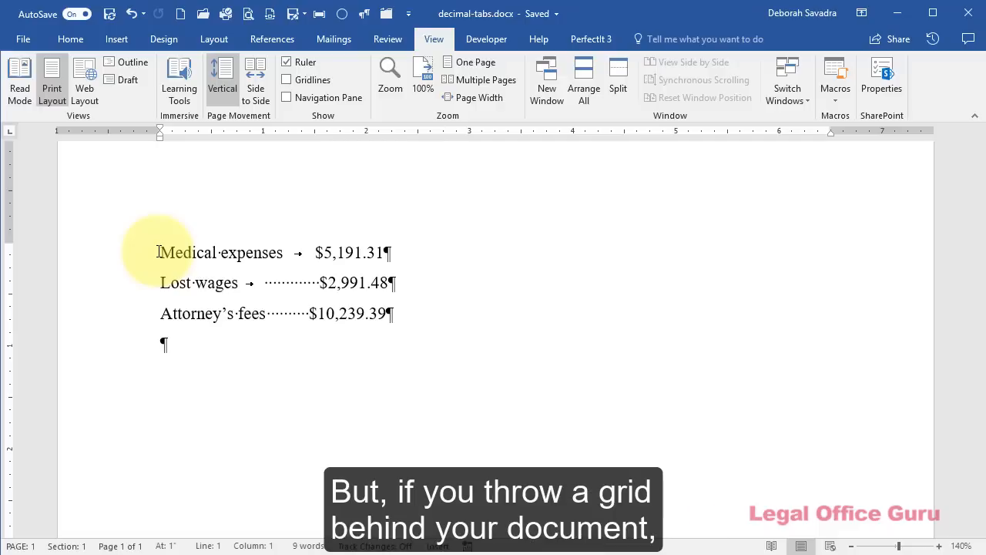
mouse_move(275, 145)
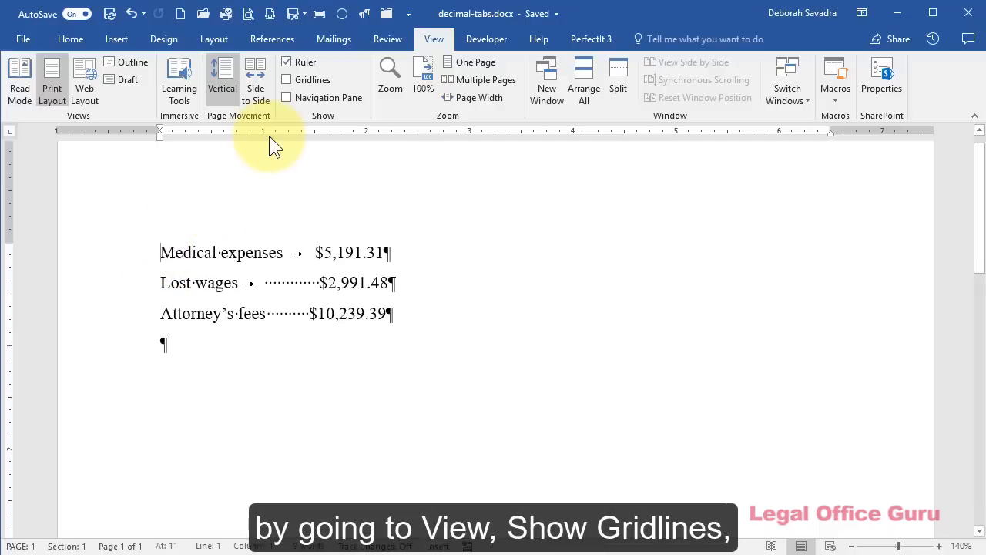
mouse_move(286, 81)
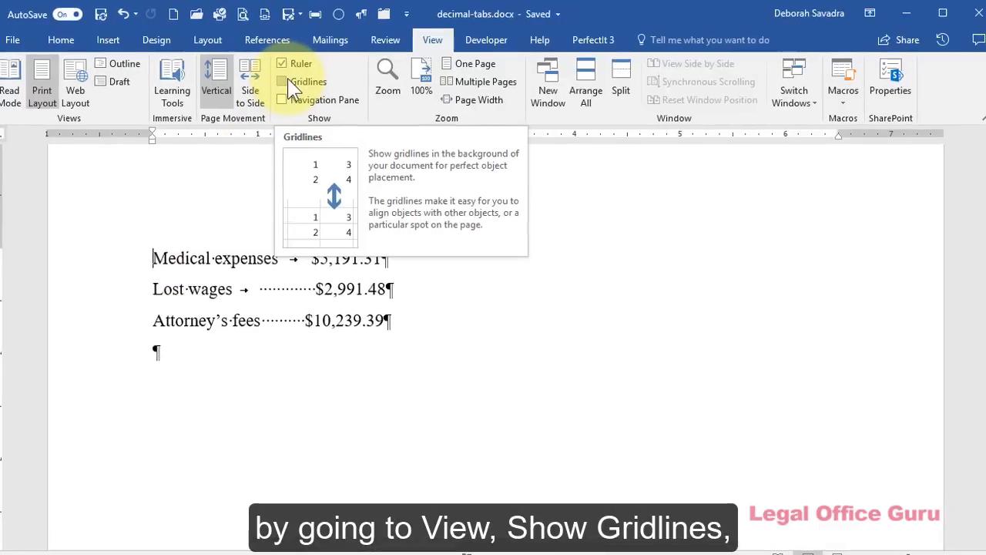
Show gridlines behind the page to reveal the misaligned dollar amounts
click(282, 82)
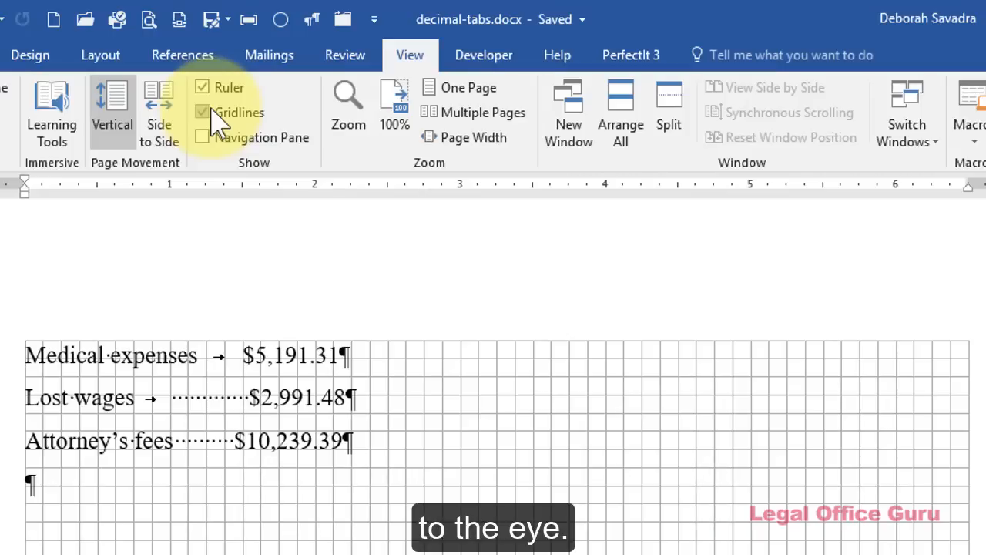
Hide the gridlines again and select the three dollar-amount lines with the empty line below
click(202, 113)
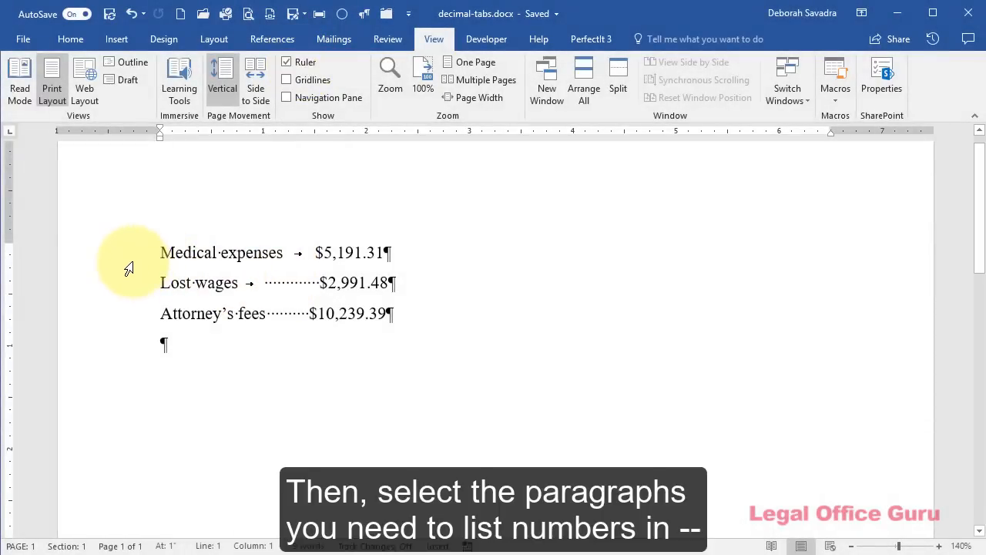
click(124, 253)
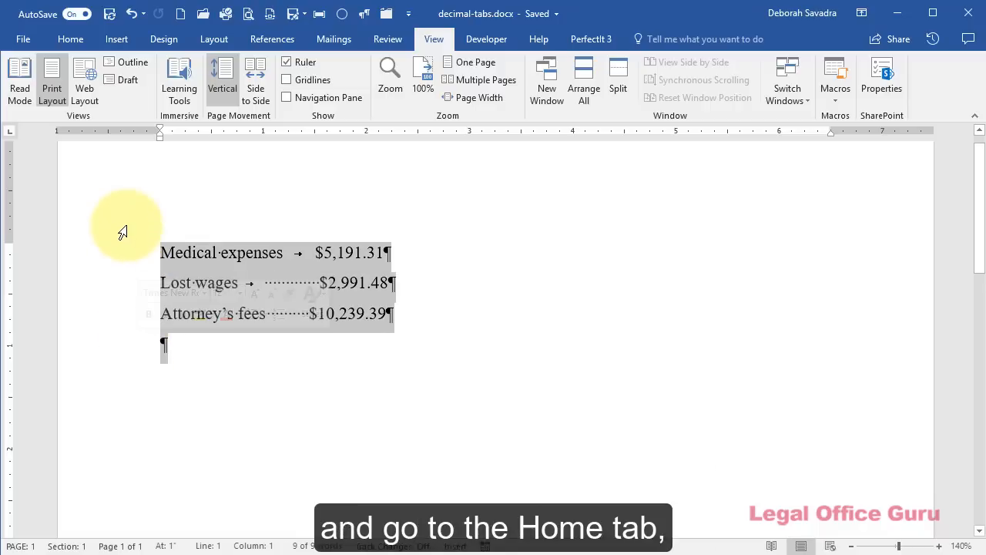
Reach the Tabs settings for the selected lines via Home > Paragraph > Tabs…
click(70, 39)
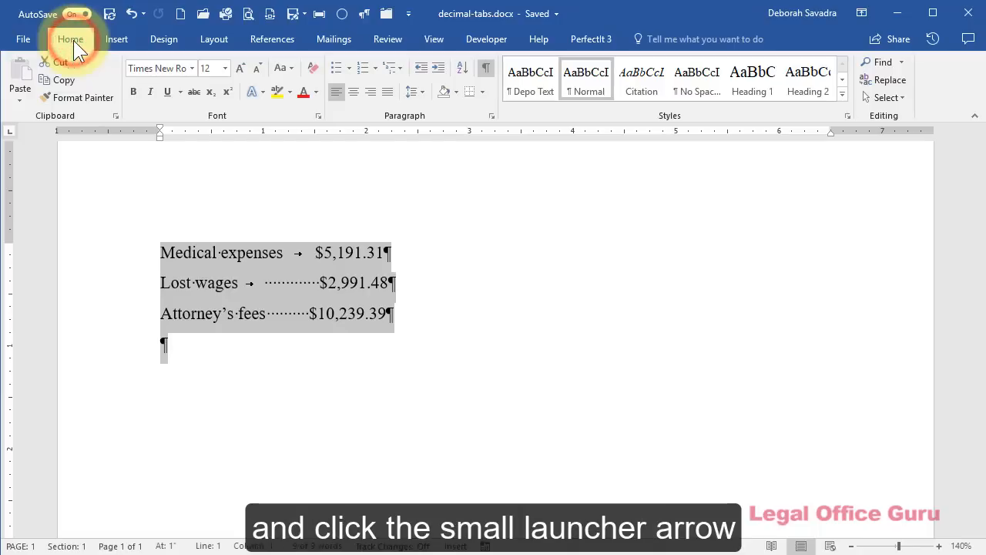
mouse_move(455, 131)
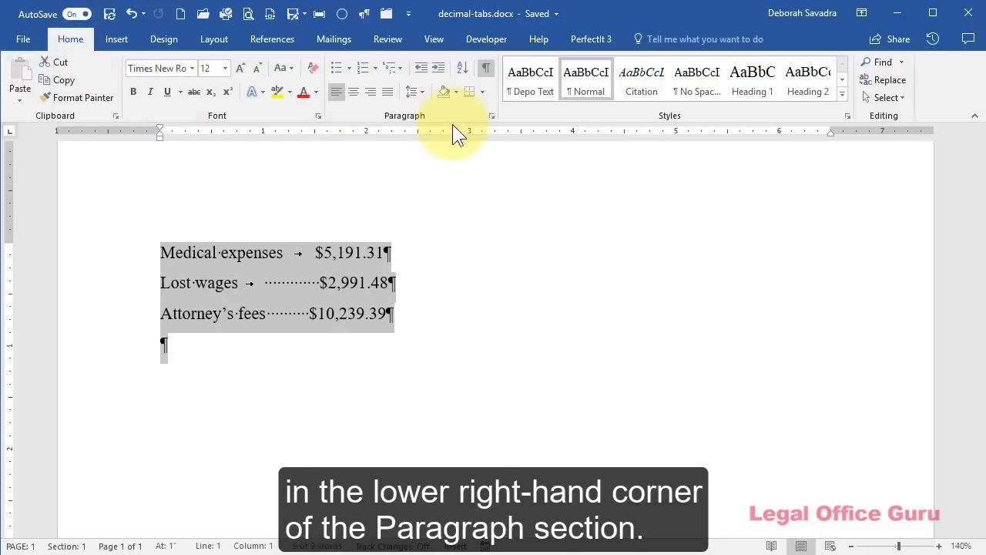
mouse_move(492, 117)
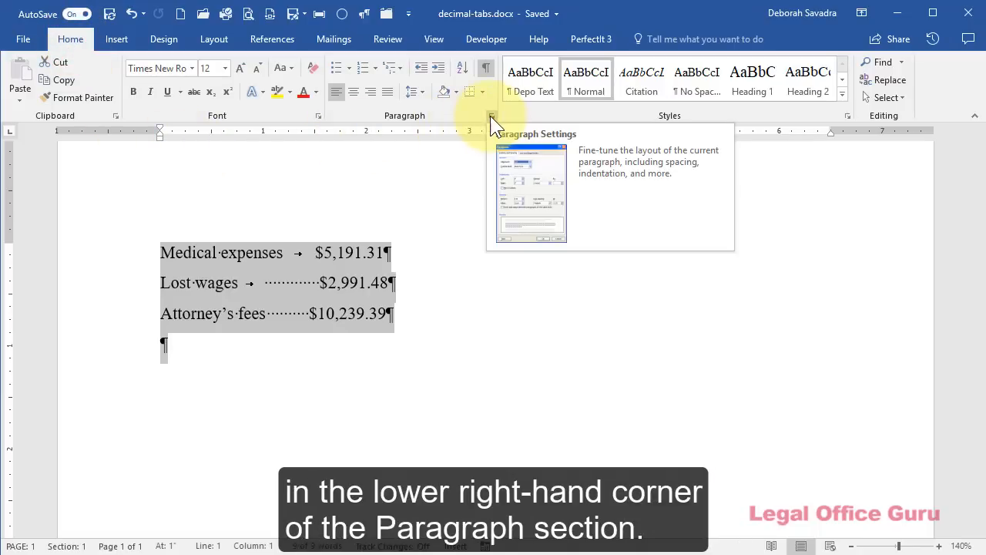
click(491, 116)
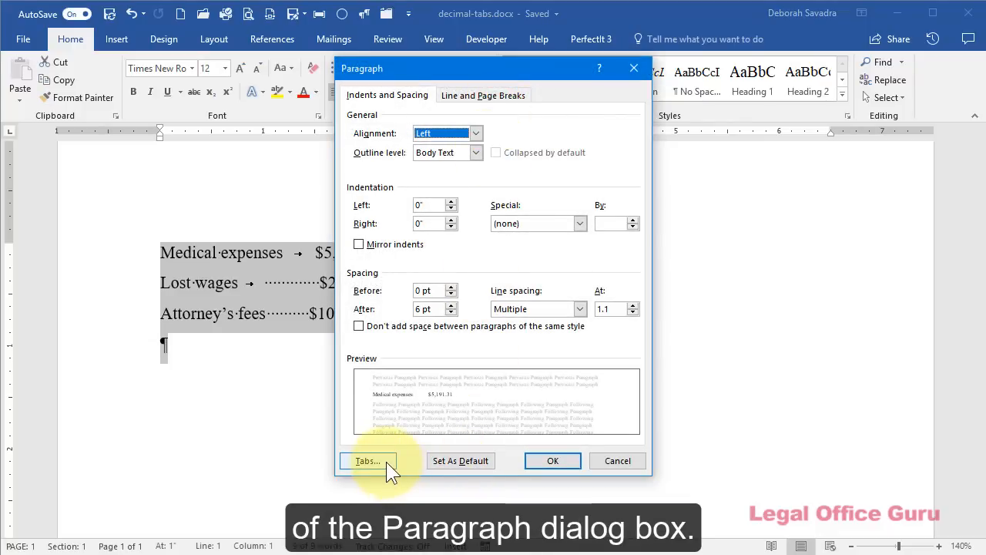
click(369, 461)
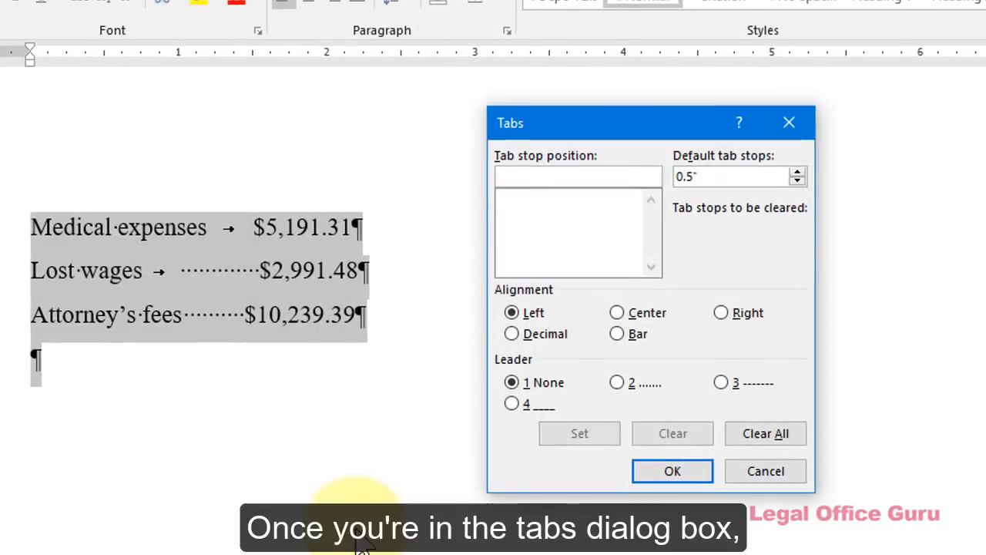
Set a 3.0-inch decimal tab stop with no leader for the selected lines
click(578, 176)
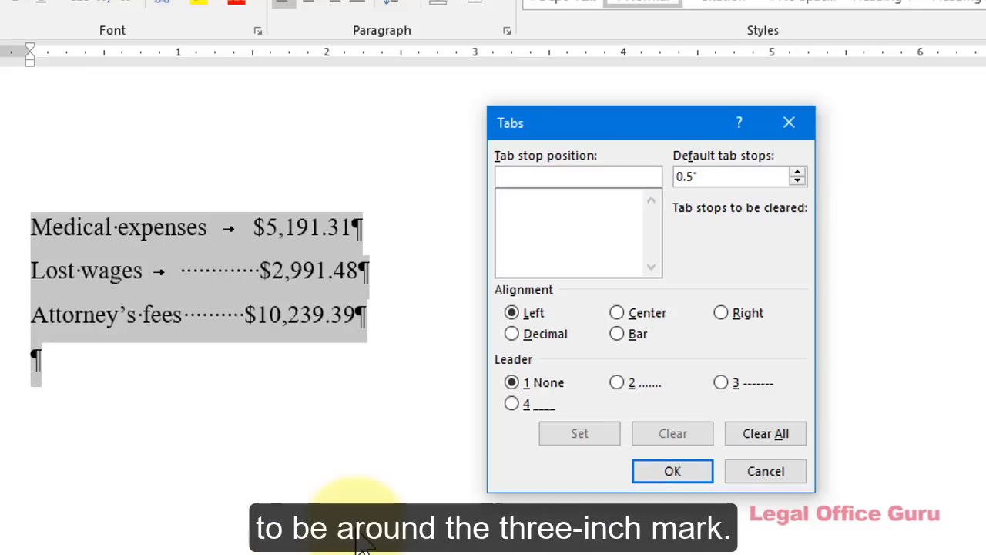
mouse_move(493, 300)
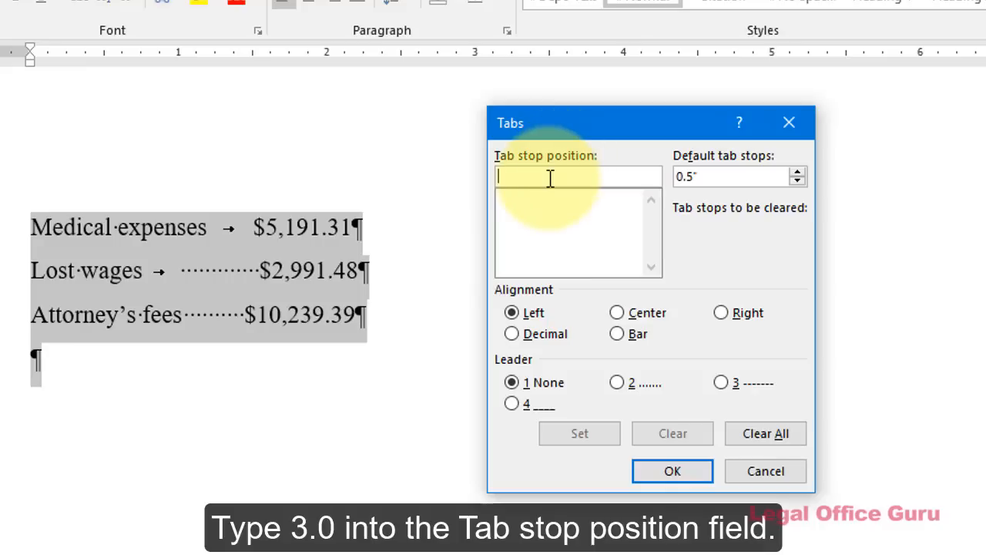
text(3.0)
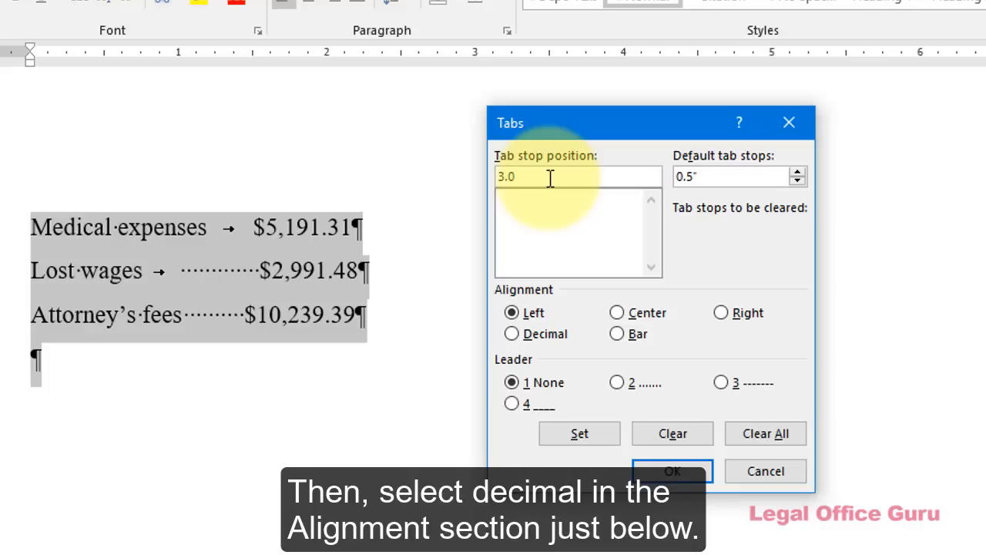
mouse_move(547, 316)
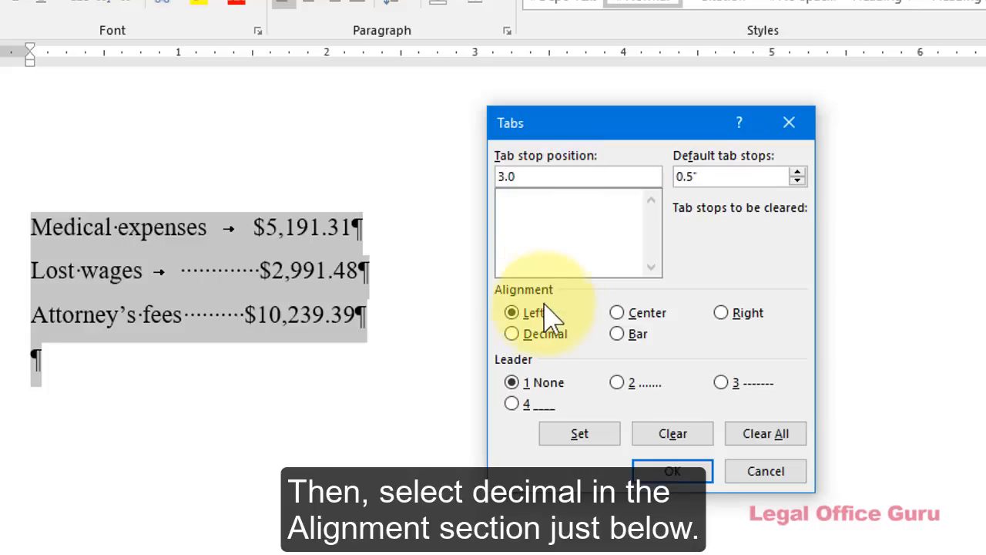
click(511, 333)
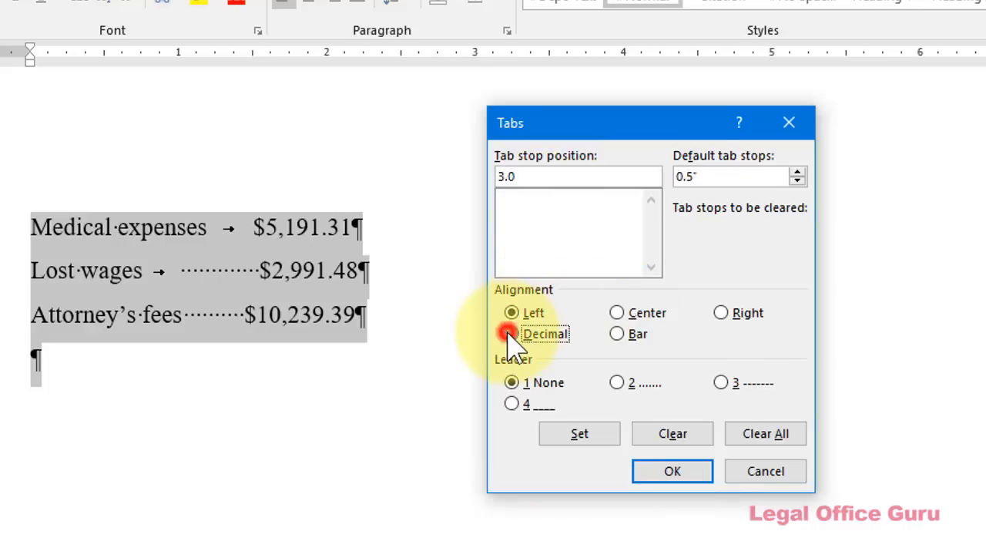
click(510, 334)
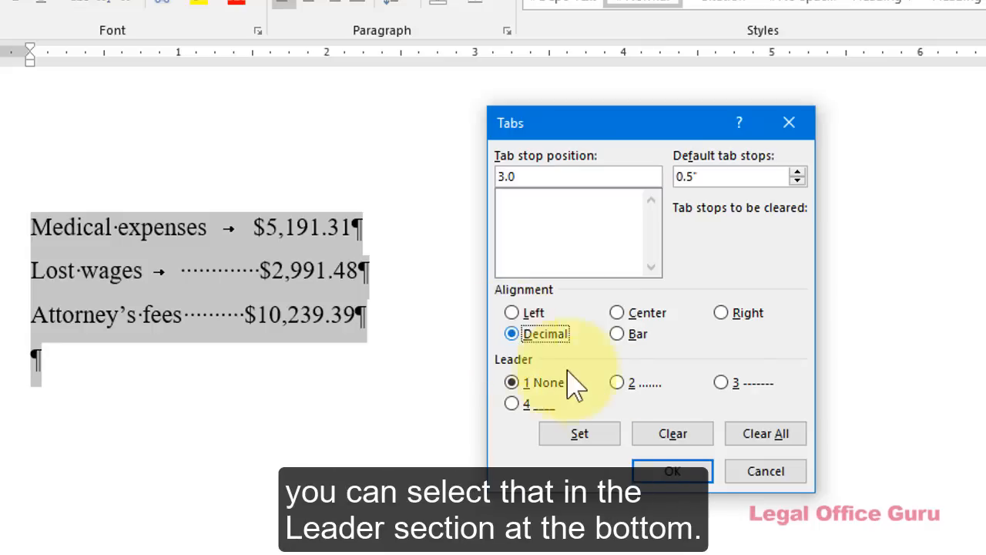
mouse_move(609, 413)
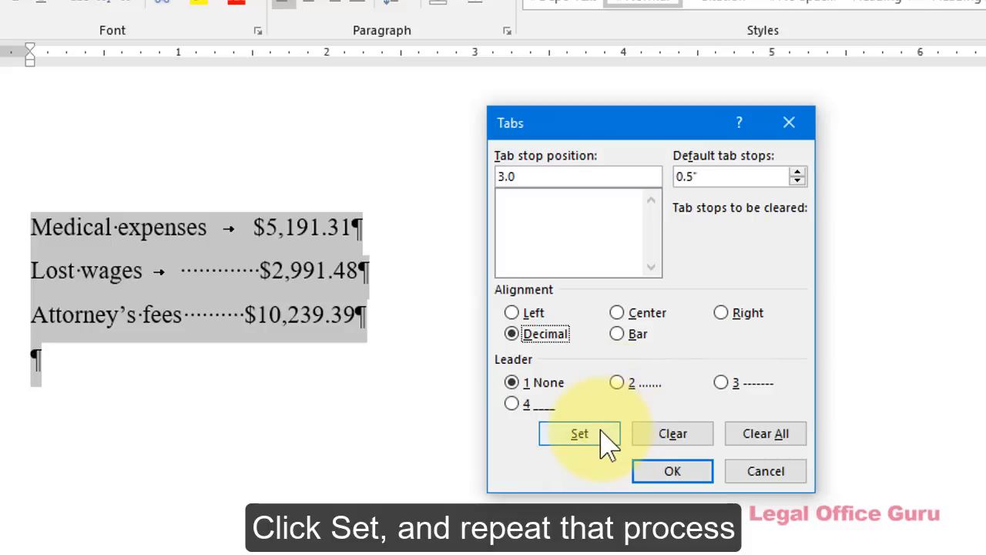
click(579, 433)
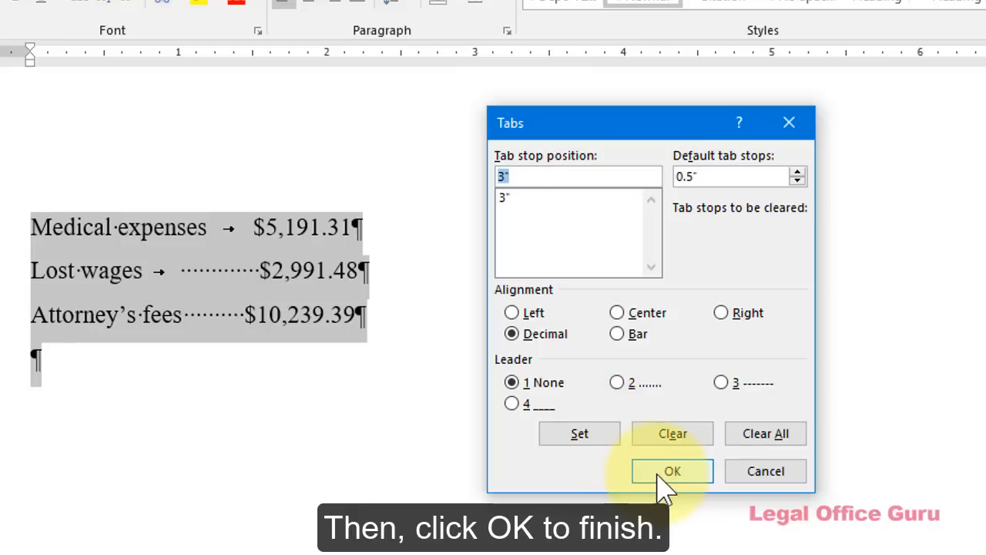
Apply the tab settings so all three amounts align on their decimal points at 3 inches
click(672, 471)
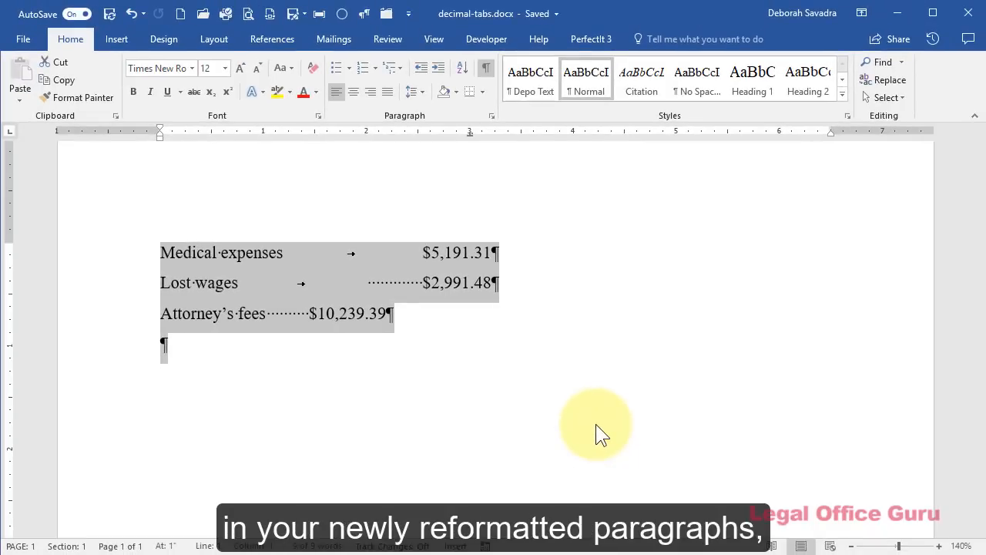
mouse_move(513, 353)
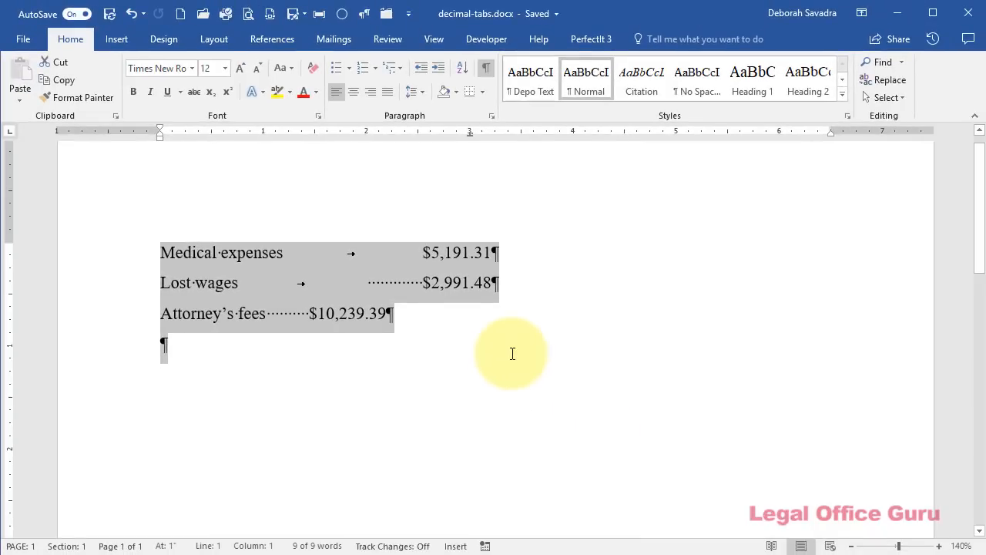
click(266, 314)
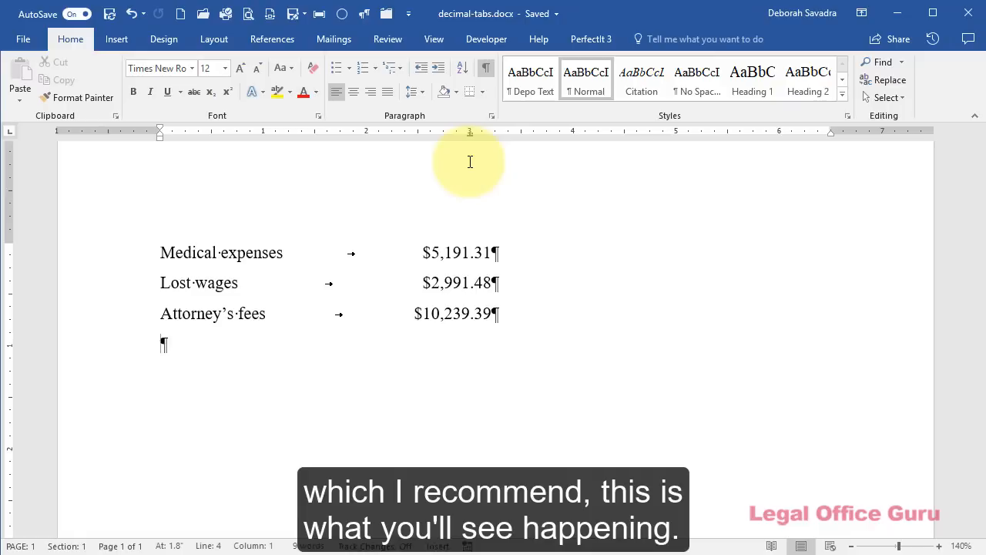
Add a new line 'Expenses' with $4,325.69 aligned on the same decimal tab
text(Expenses	$)
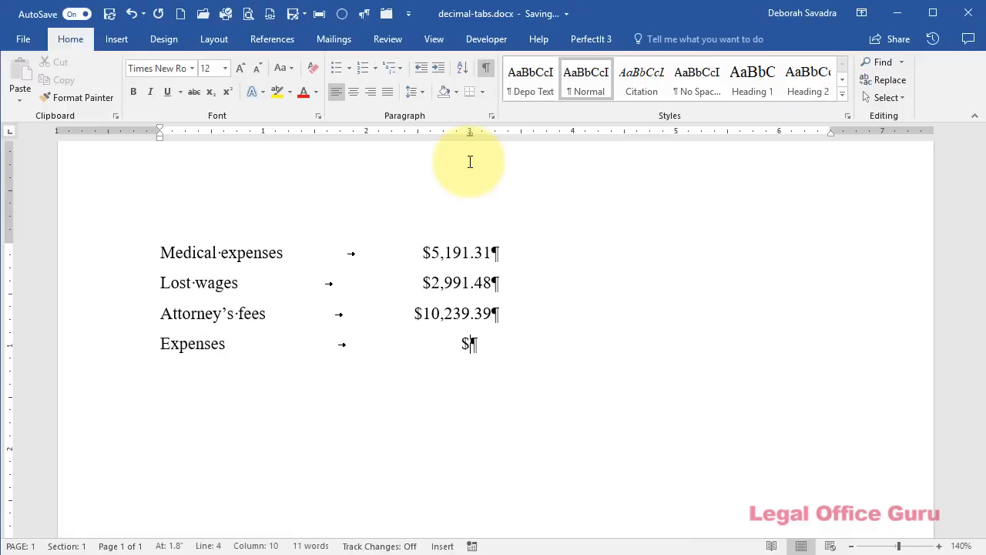
text(4,325.69)
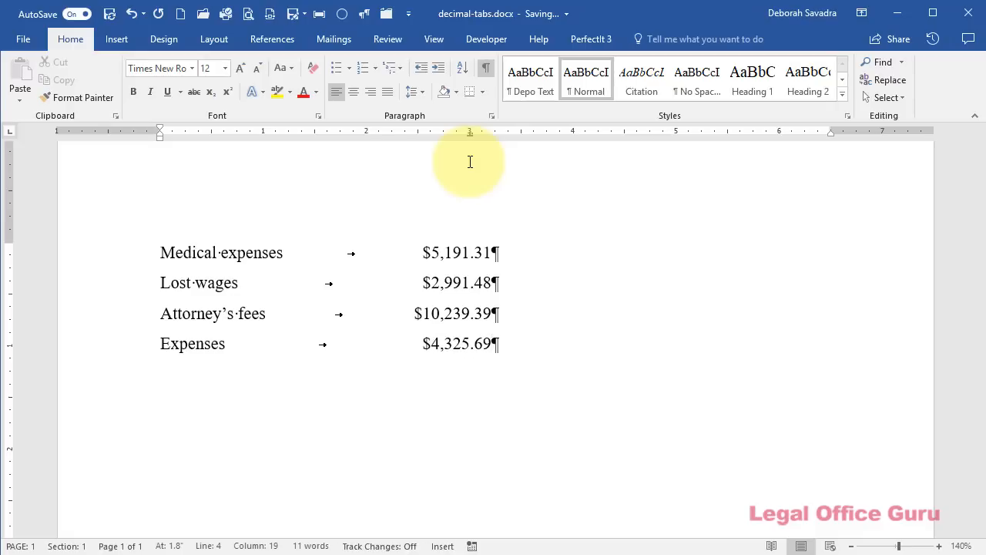